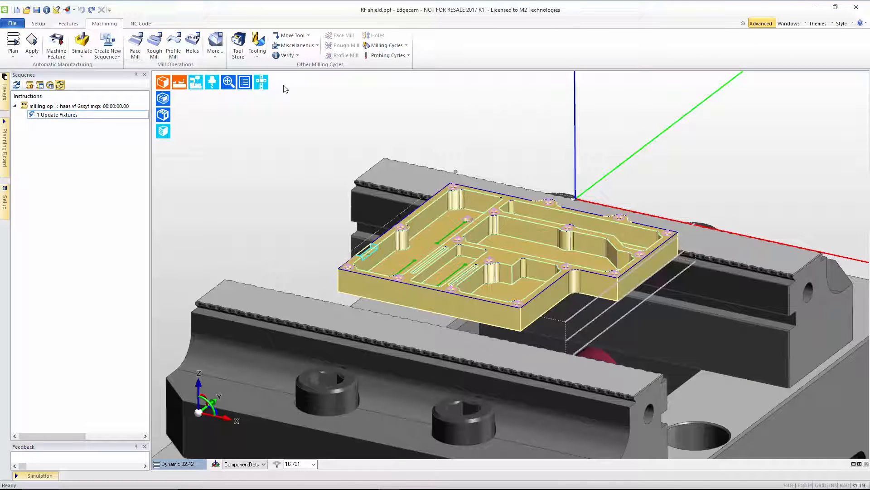
{"action": "mouse_move", "coordinate": [798, 32]}
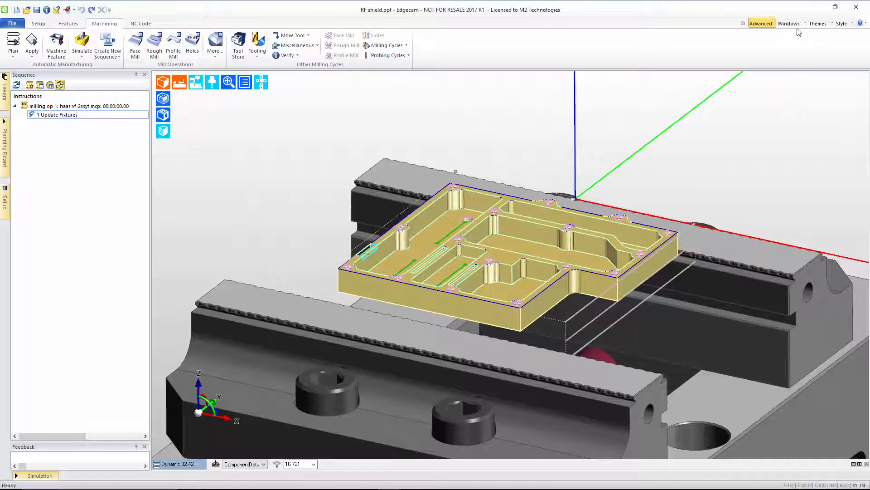
- Bring up the Windows list of panels that can be shown or hidden
{"action": "left_click", "coordinate": [789, 22]}
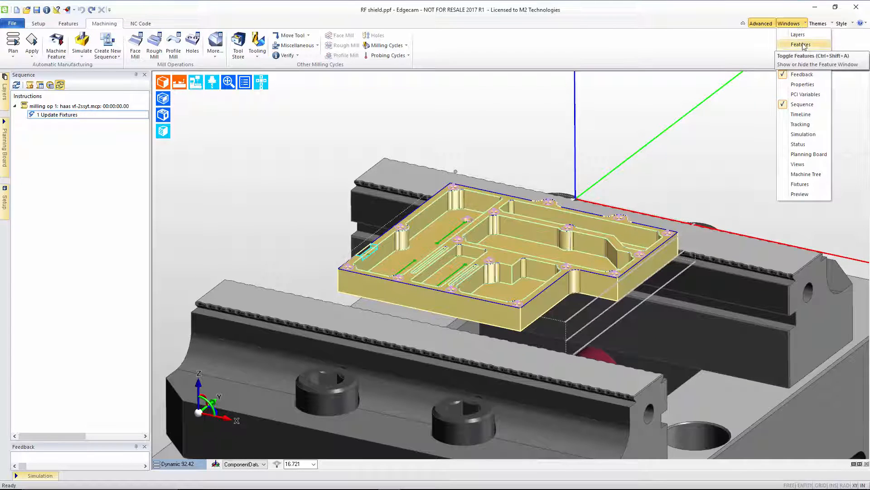
- Show the Features window and highlight the 2D Boss and first 2D Pocket
{"action": "left_click", "coordinate": [800, 44]}
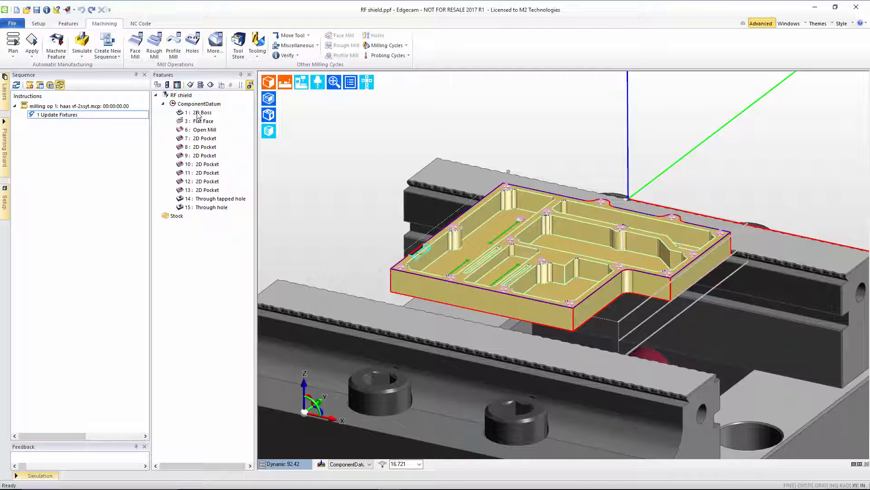
{"action": "left_click", "coordinate": [207, 138]}
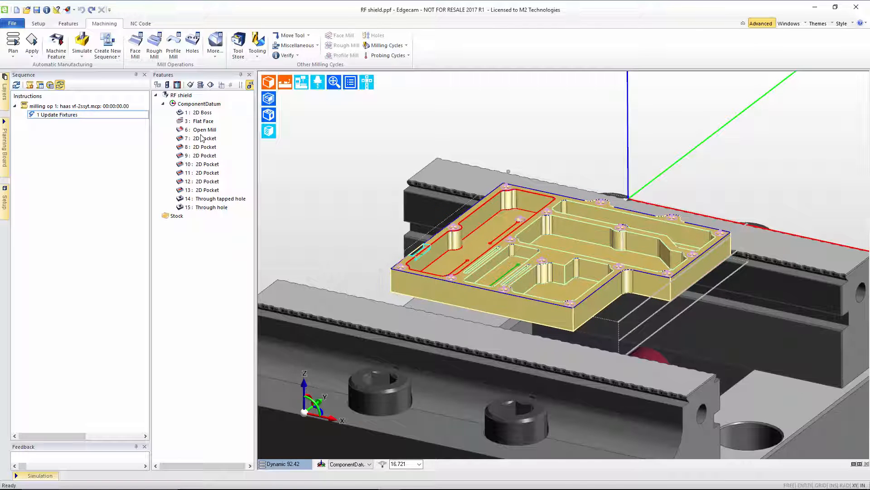
{"action": "left_click", "coordinate": [220, 198]}
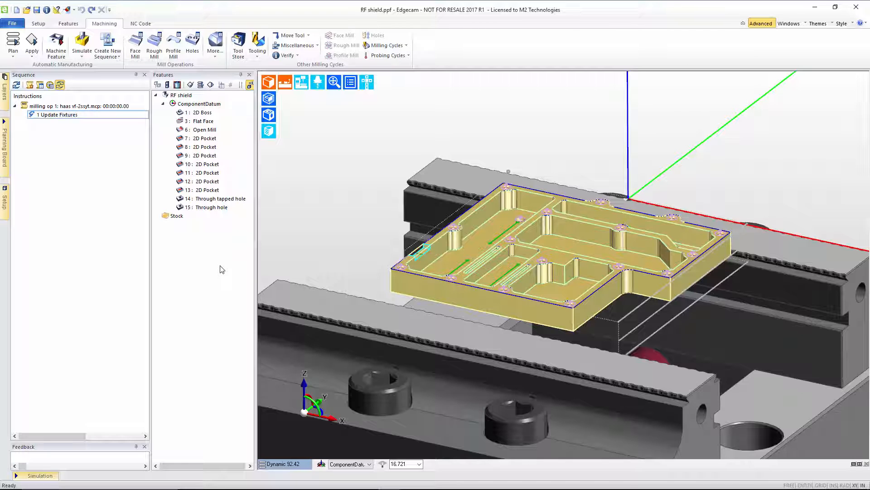
{"action": "mouse_move", "coordinate": [256, 241]}
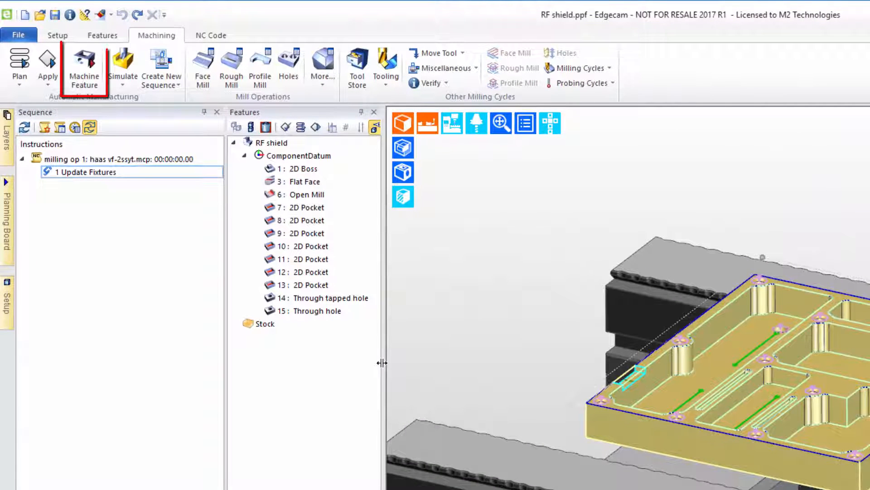
{"action": "mouse_move", "coordinate": [84, 67]}
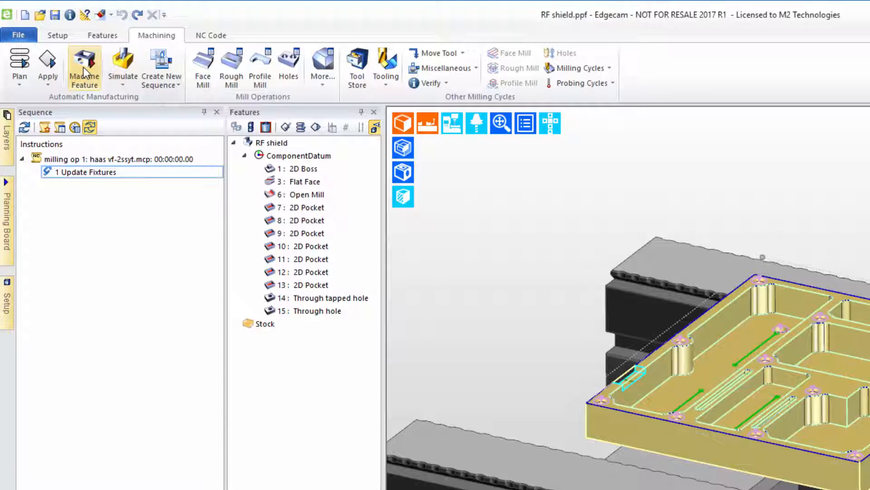
- Start Machine Feature with Roughing kept and Use Current Tool turned off
{"action": "left_click", "coordinate": [85, 66]}
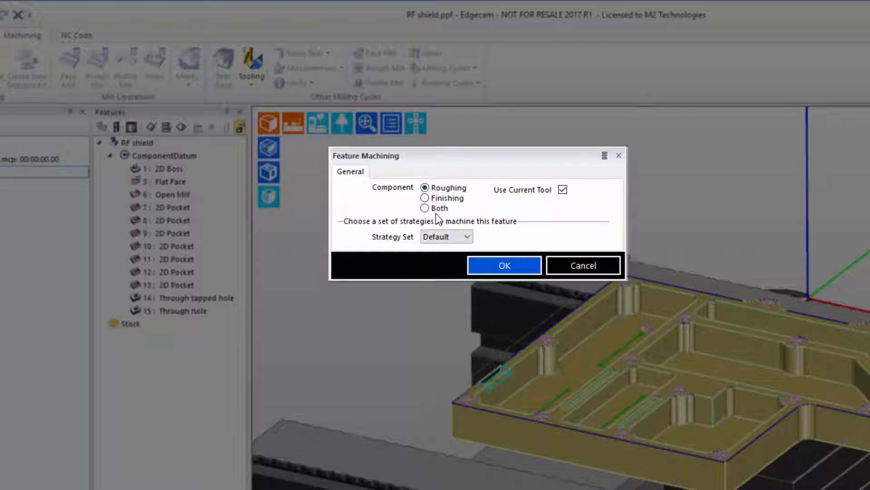
{"action": "left_click", "coordinate": [563, 190]}
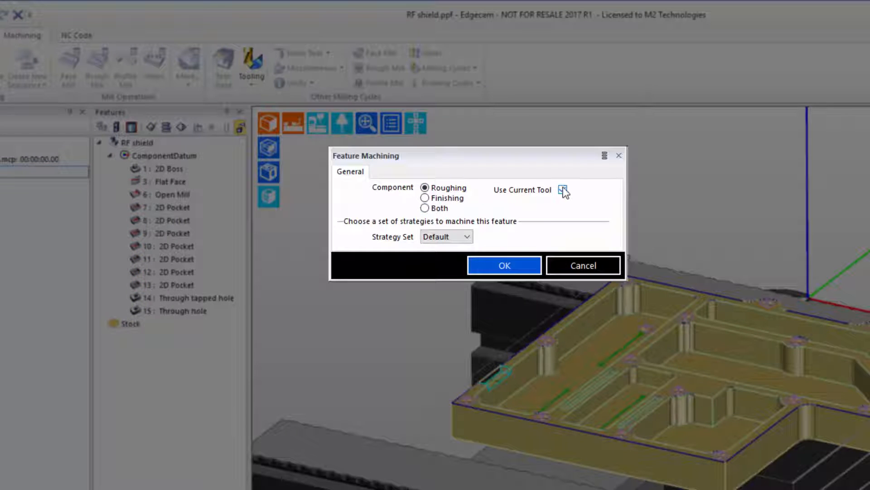
{"action": "left_click", "coordinate": [562, 189]}
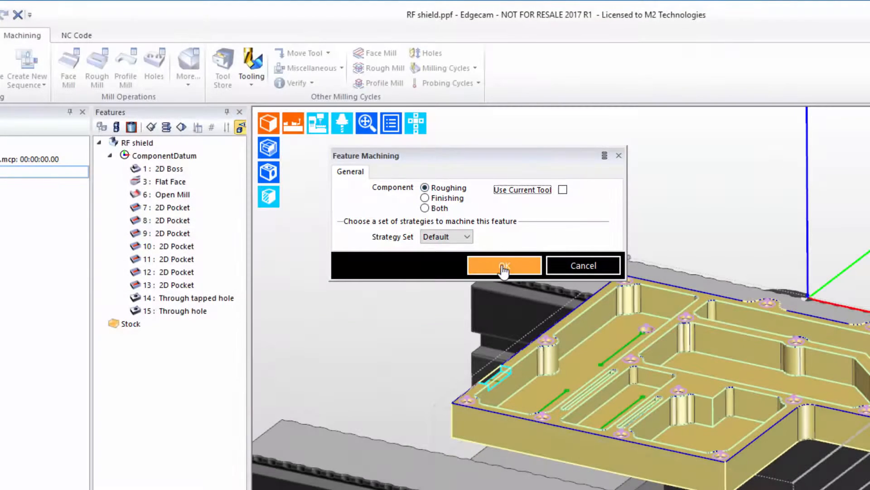
{"action": "left_click", "coordinate": [503, 266]}
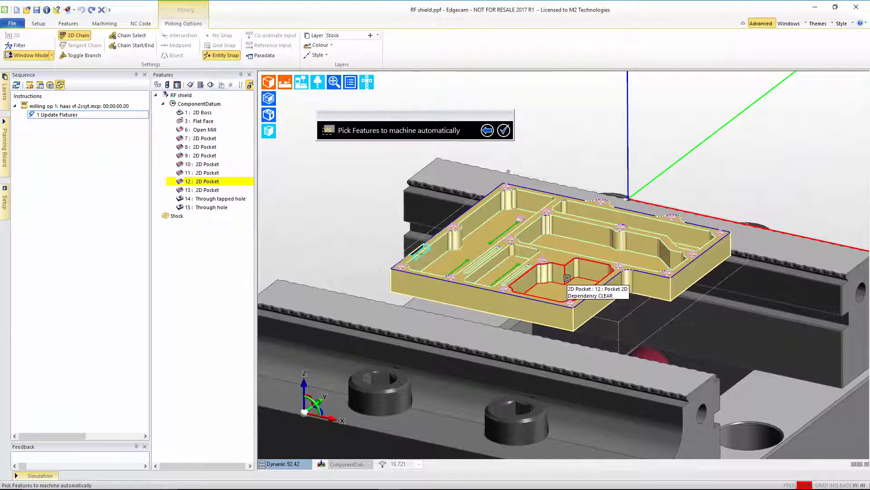
- Pick pocket 12 and generate its roughing and rest-roughing operations
{"action": "left_click", "coordinate": [555, 272]}
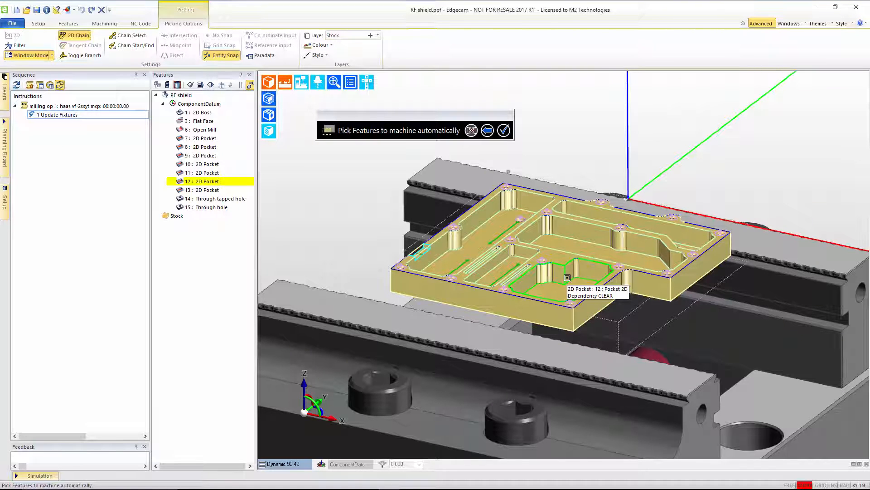
{"action": "left_click", "coordinate": [503, 130]}
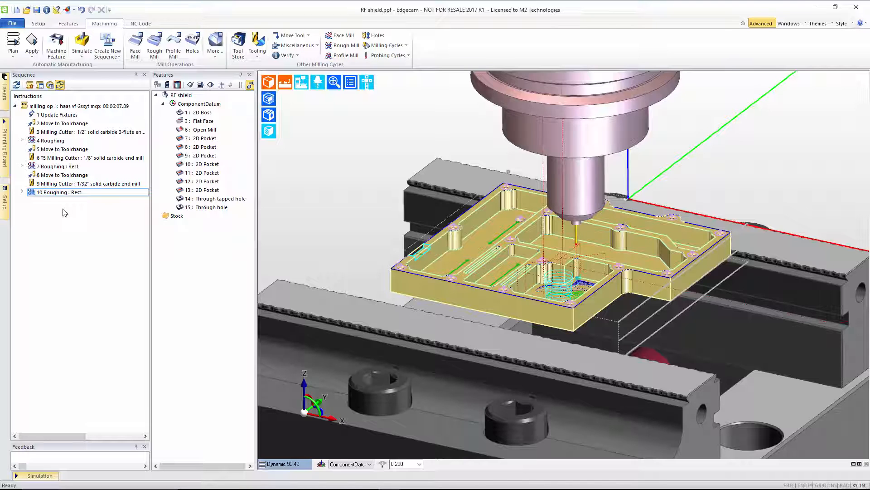
{"action": "mouse_move", "coordinate": [60, 239]}
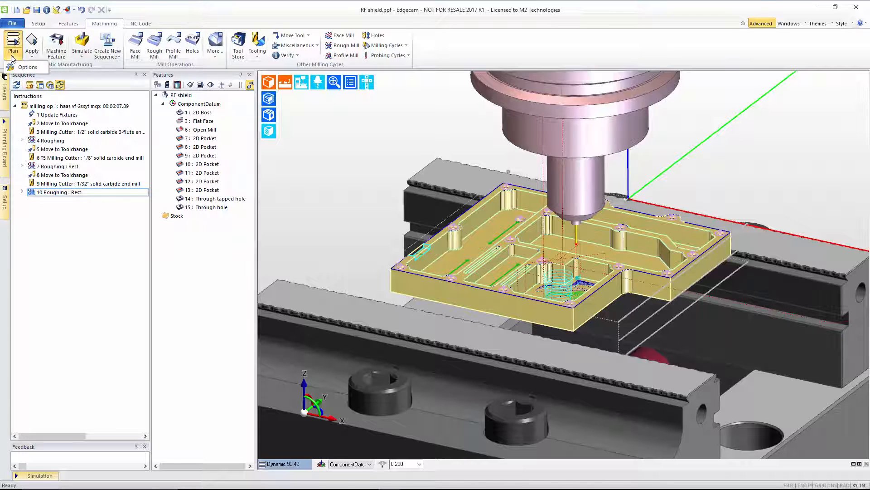
{"action": "mouse_move", "coordinate": [26, 66]}
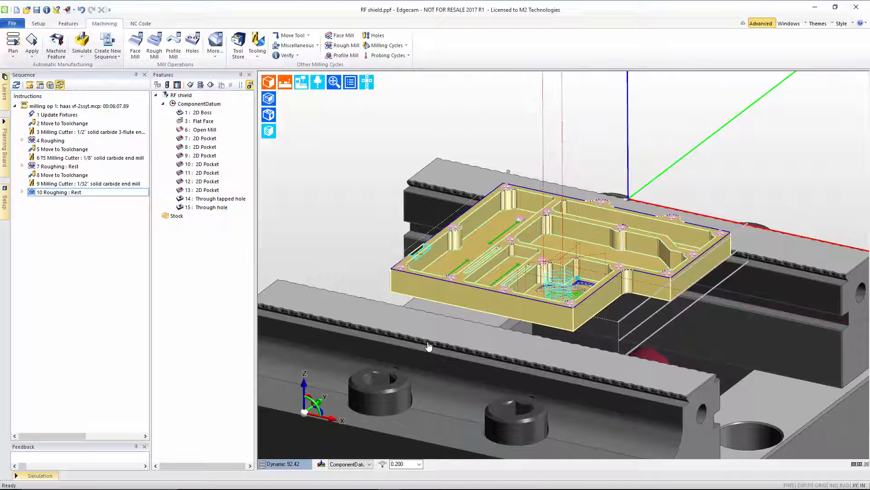
{"action": "left_click", "coordinate": [257, 45]}
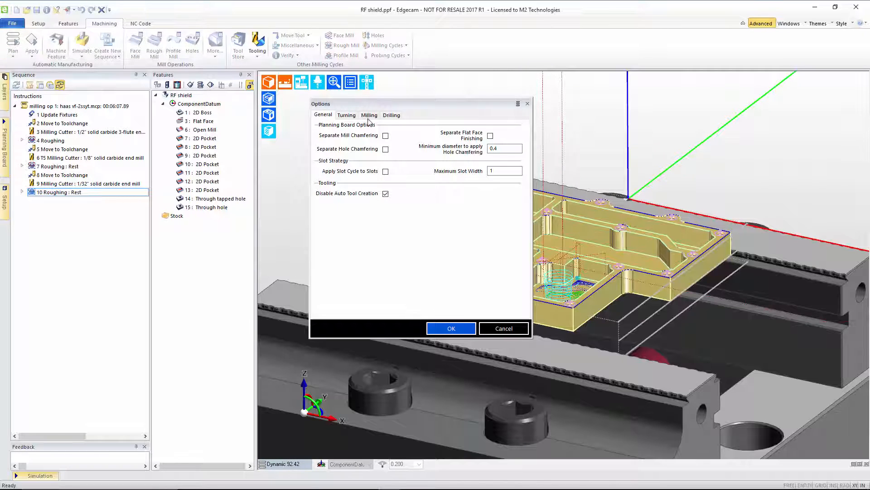
{"action": "left_click", "coordinate": [369, 116]}
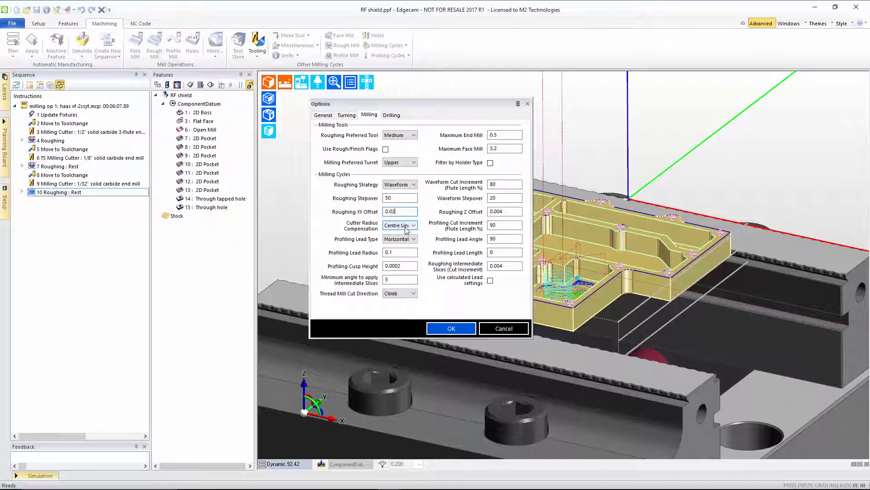
{"action": "left_click", "coordinate": [451, 328]}
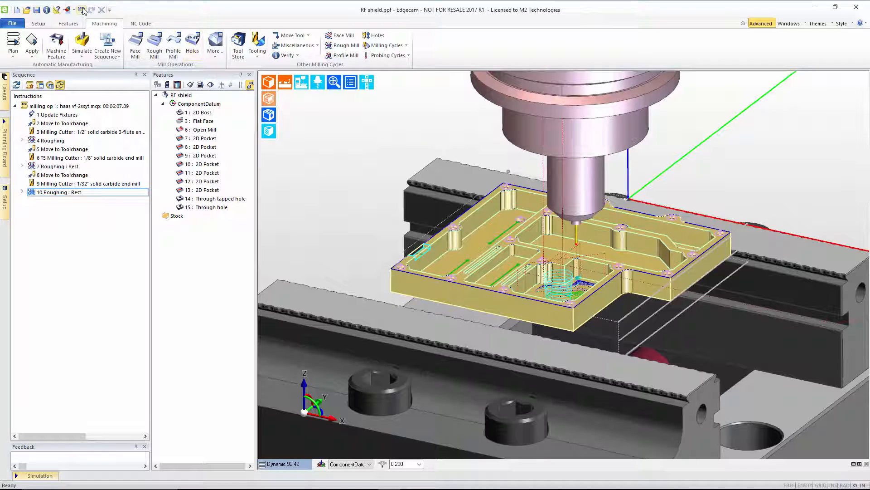
- Undo the generated roughing and load the 1/4" solid carbide end mill from the Tool Store
{"action": "left_click", "coordinate": [83, 9]}
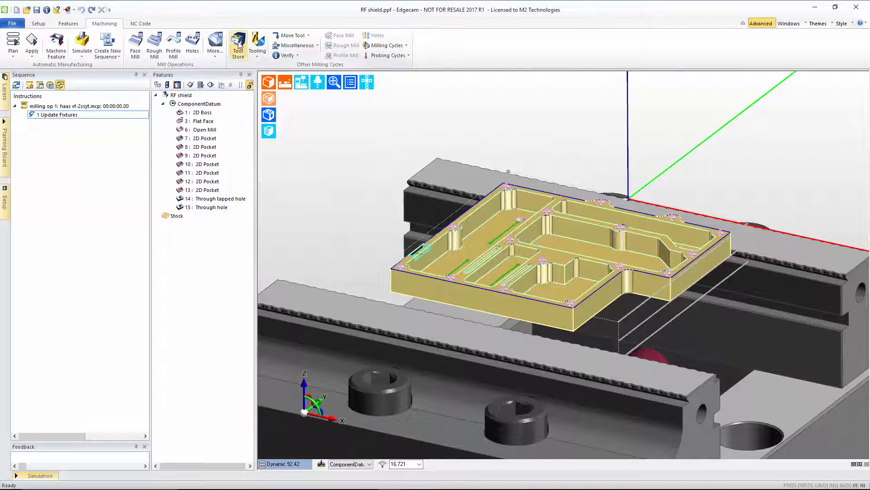
{"action": "left_click", "coordinate": [239, 45]}
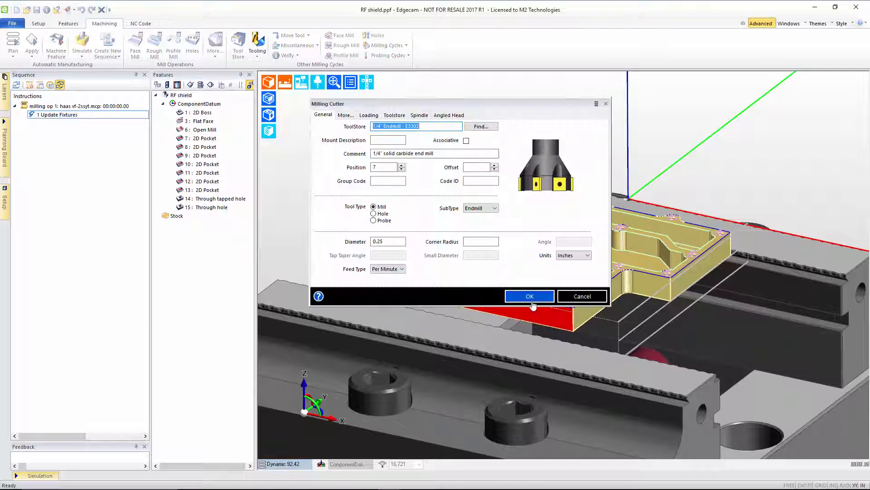
{"action": "left_click", "coordinate": [529, 296]}
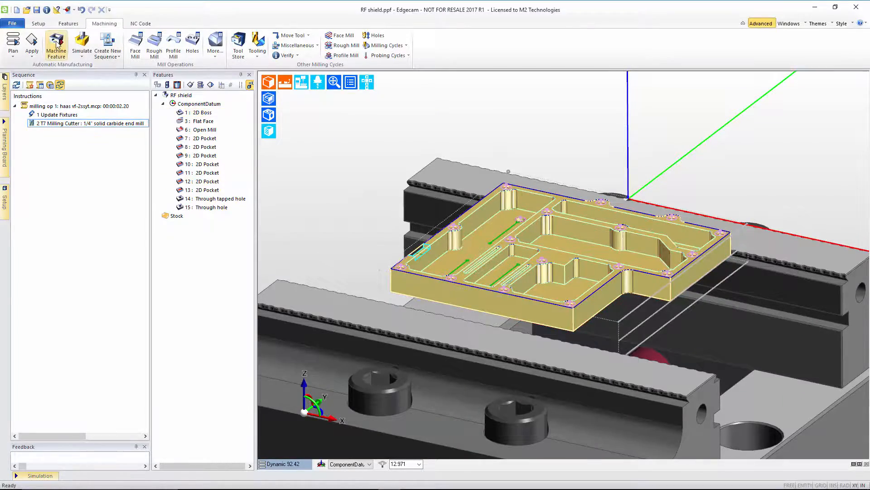
{"action": "left_click", "coordinate": [56, 45]}
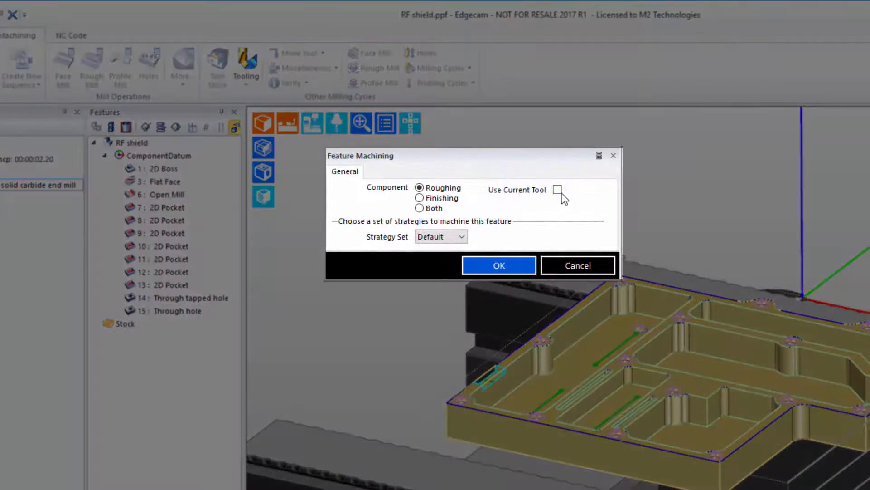
{"action": "left_click", "coordinate": [558, 190]}
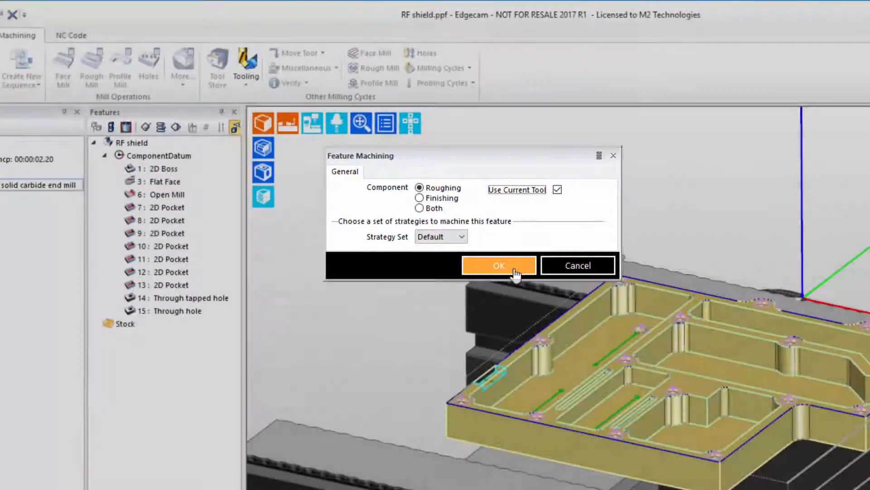
{"action": "left_click", "coordinate": [498, 266]}
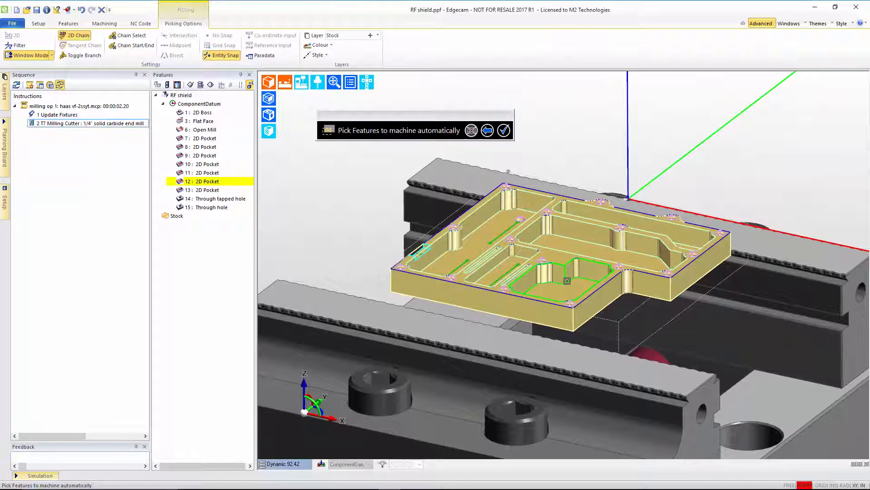
{"action": "left_click", "coordinate": [503, 130]}
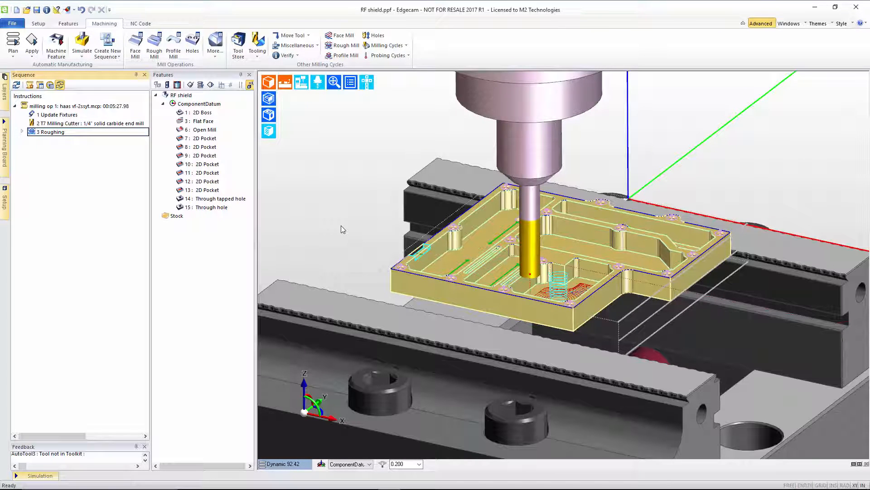
{"action": "left_click", "coordinate": [177, 215]}
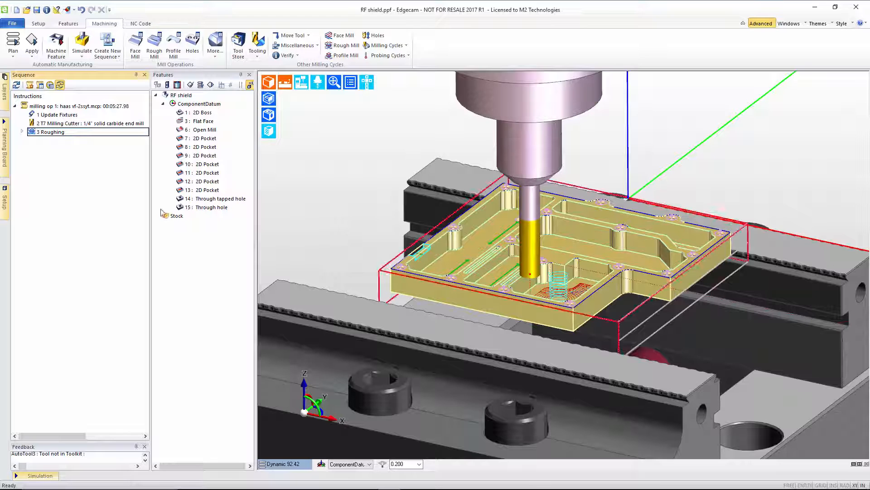
{"action": "left_click", "coordinate": [52, 132]}
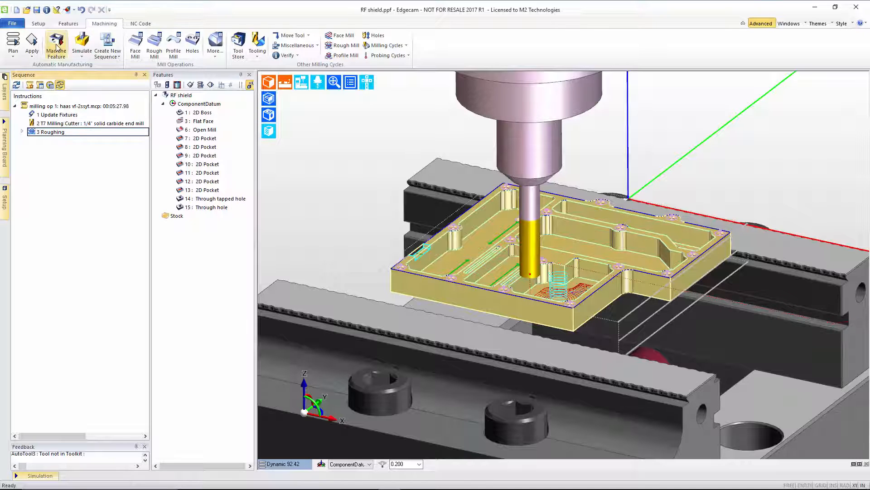
- Rough two more pockets with the 1/4" cutter, adding Roughing operations 4 and 5
{"action": "left_click", "coordinate": [55, 44]}
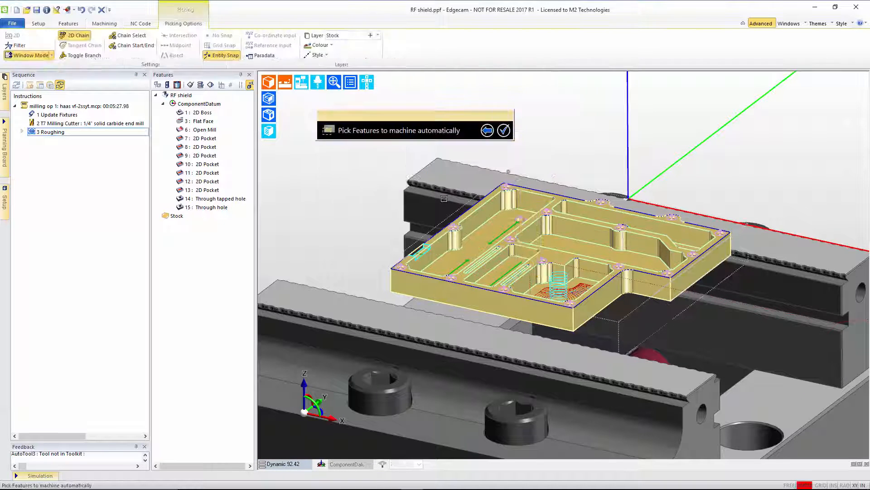
{"action": "left_click", "coordinate": [202, 120]}
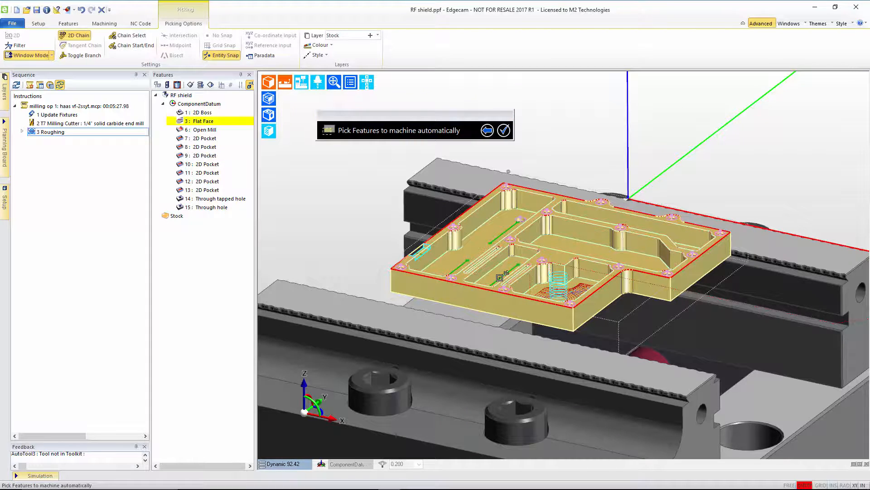
{"action": "left_click", "coordinate": [204, 137]}
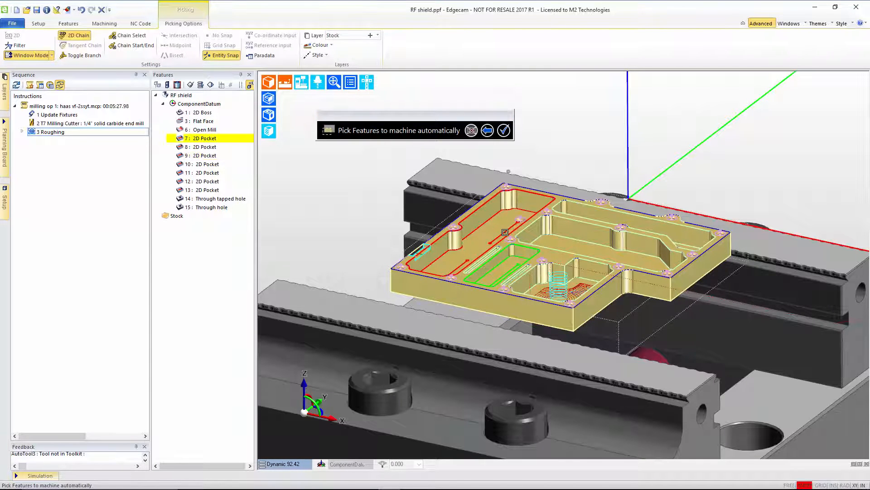
{"action": "left_click", "coordinate": [503, 129]}
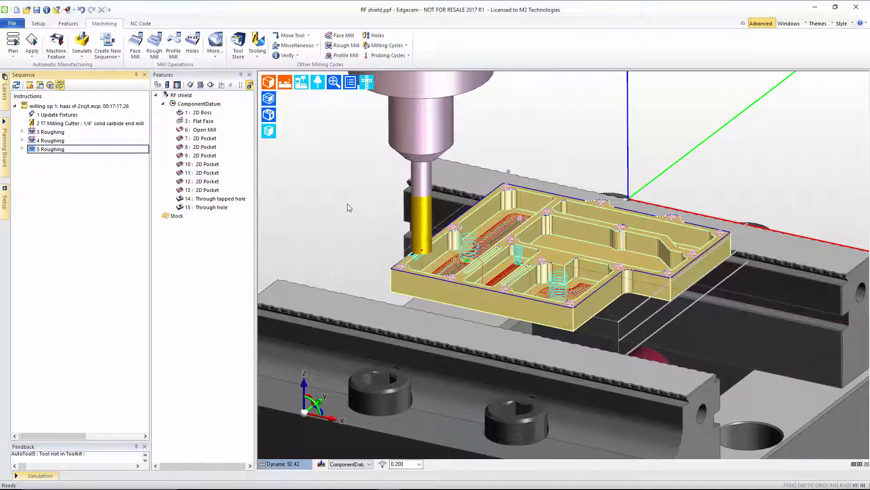
{"action": "mouse_move", "coordinate": [345, 193]}
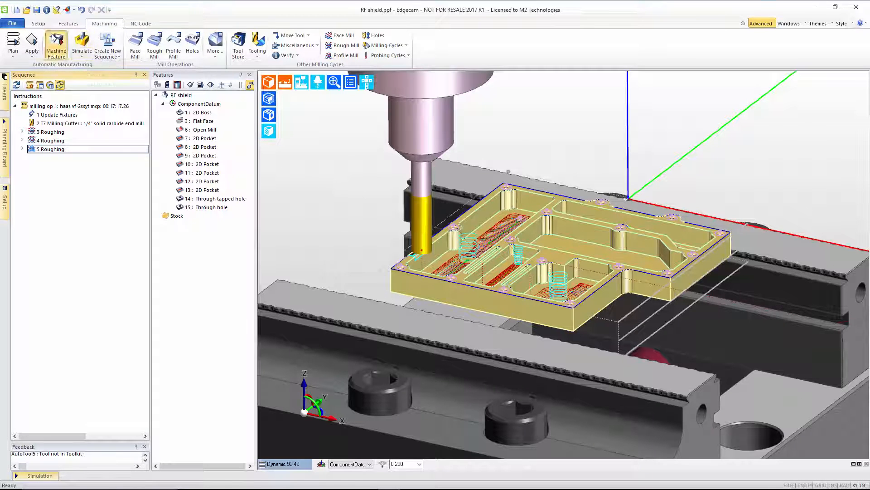
- Add a Finishing profile pass with the current tool on the part's outer face
{"action": "left_click", "coordinate": [56, 45]}
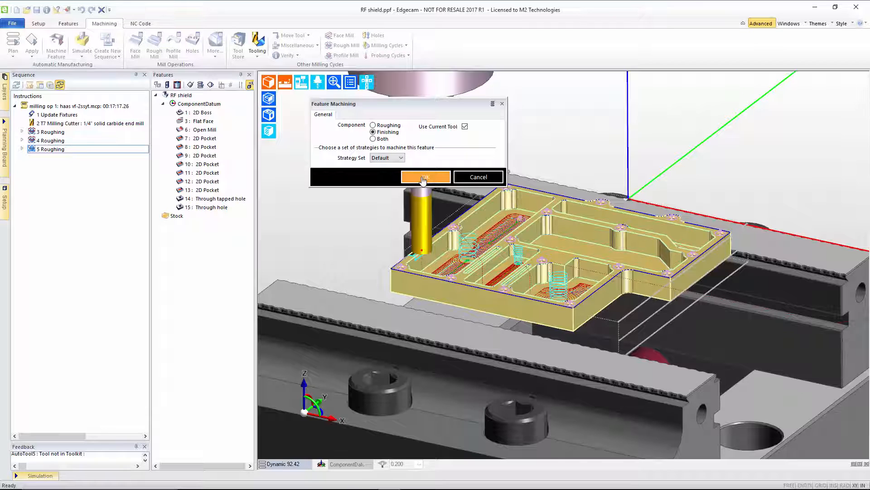
{"action": "left_click", "coordinate": [426, 176]}
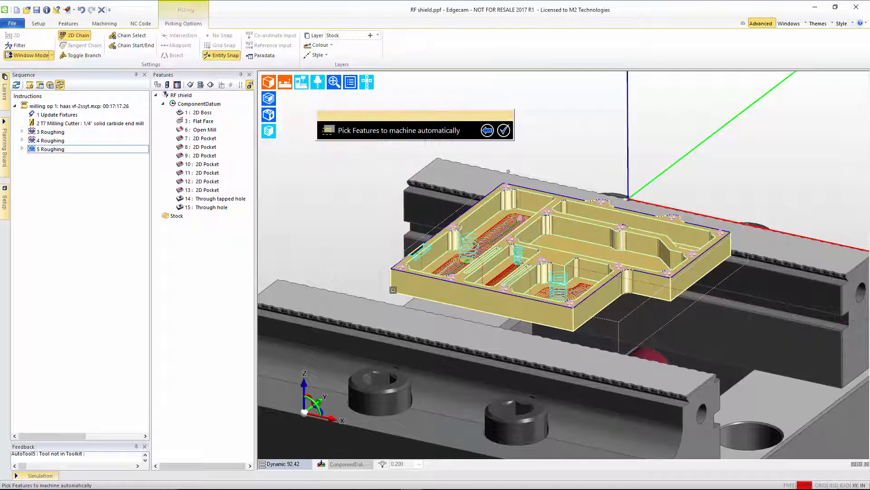
{"action": "left_click", "coordinate": [201, 112]}
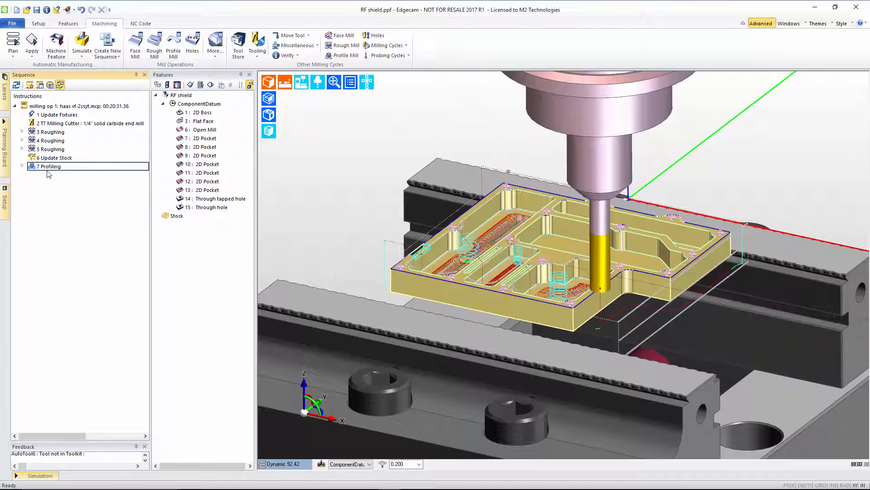
{"action": "left_click", "coordinate": [49, 166]}
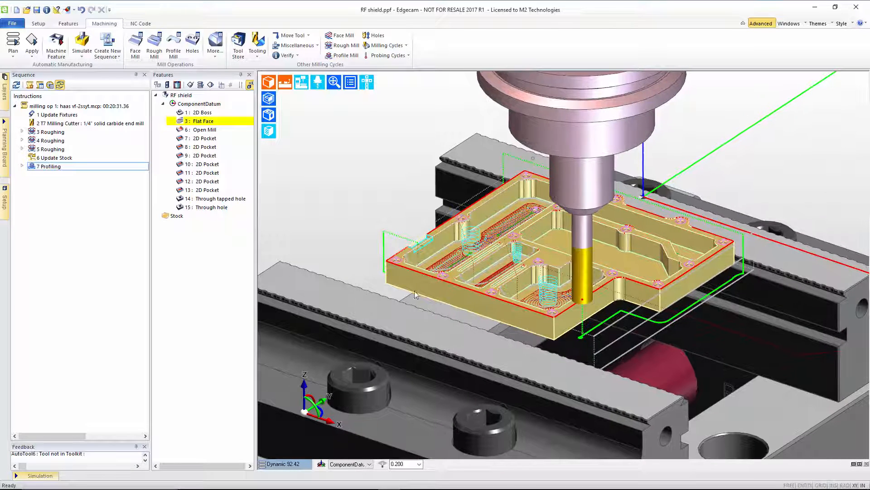
{"action": "left_click", "coordinate": [49, 167]}
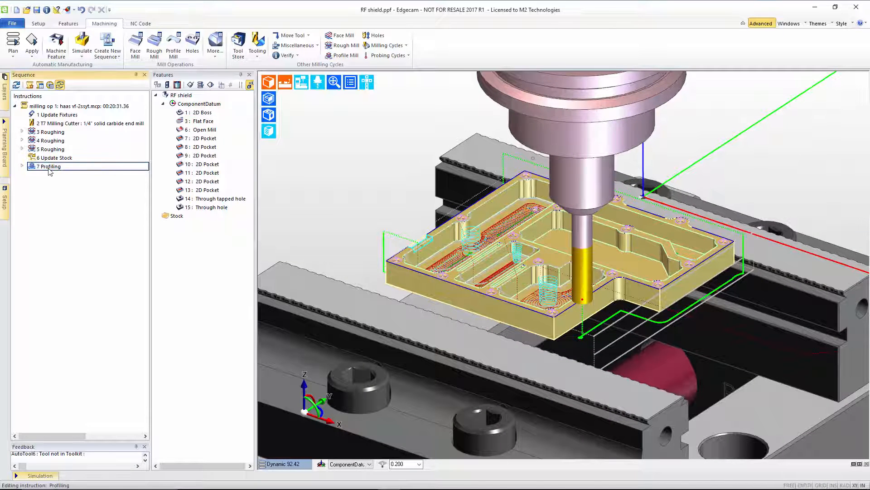
{"action": "double_click", "coordinate": [47, 166]}
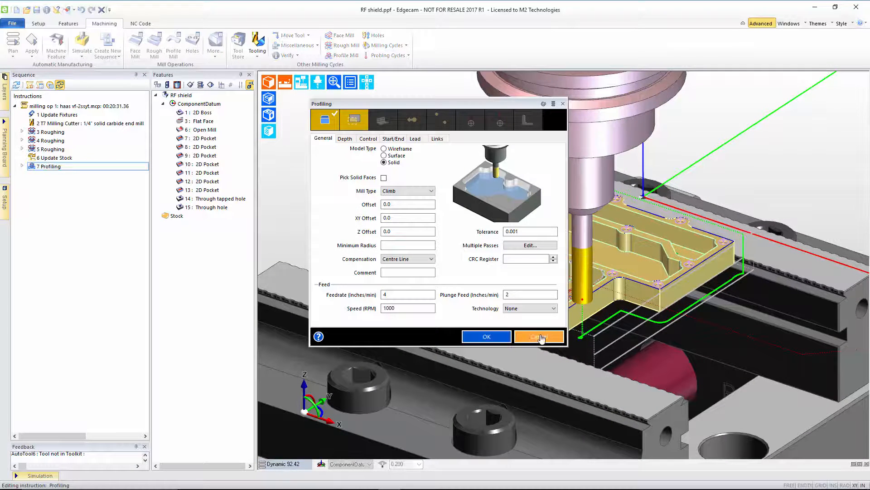
{"action": "left_click", "coordinate": [538, 337]}
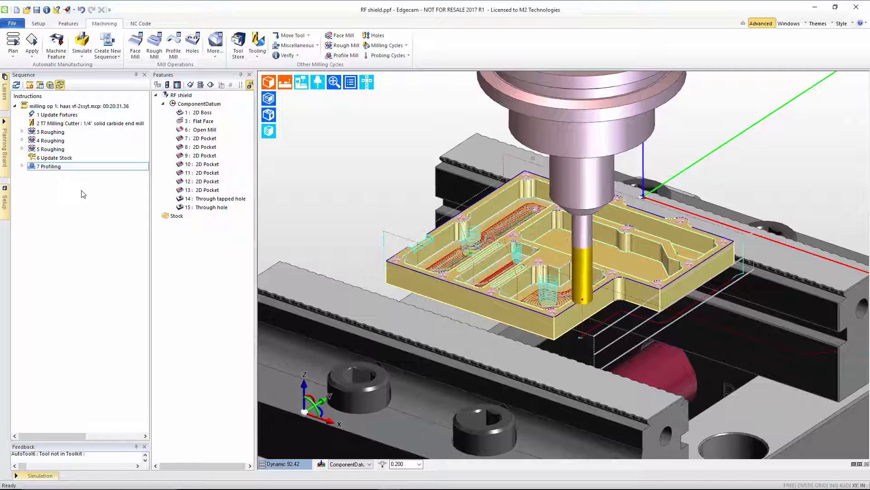
{"action": "mouse_move", "coordinate": [94, 135]}
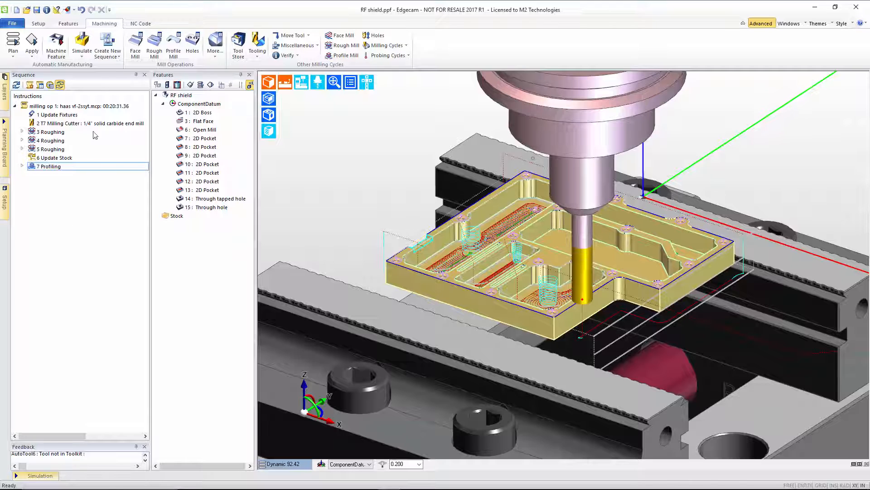
- Switch to the Features ribbon and show the Properties panel for pocket 12
{"action": "left_click", "coordinate": [68, 23]}
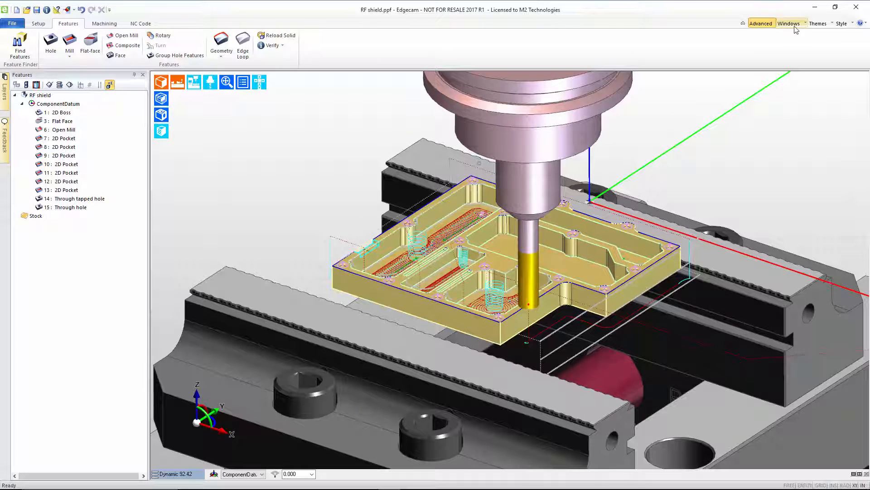
{"action": "left_click", "coordinate": [787, 24]}
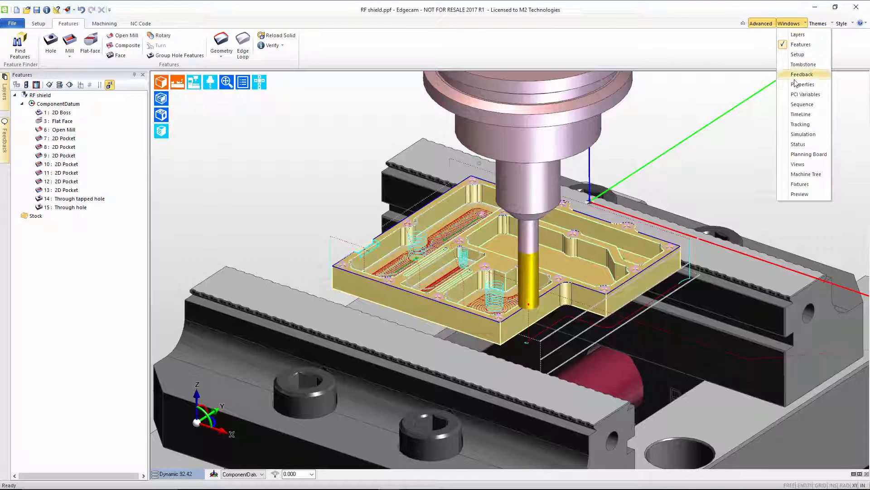
{"action": "left_click", "coordinate": [802, 83]}
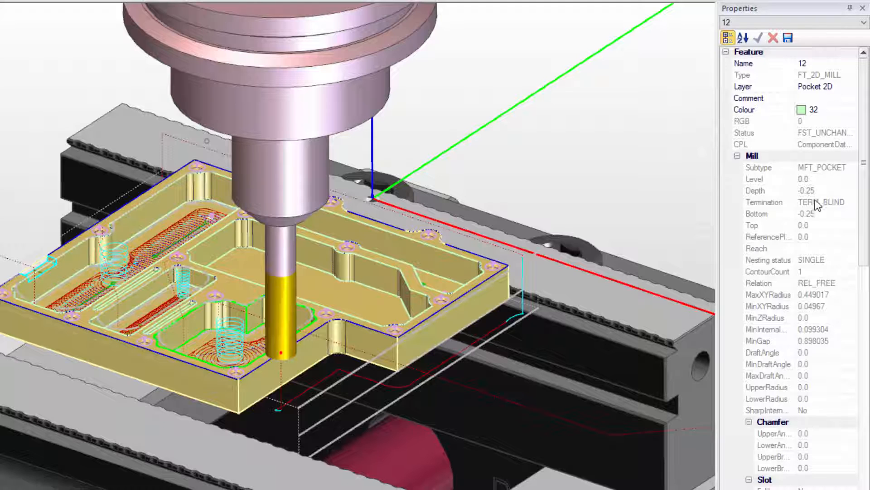
{"action": "mouse_move", "coordinate": [821, 210]}
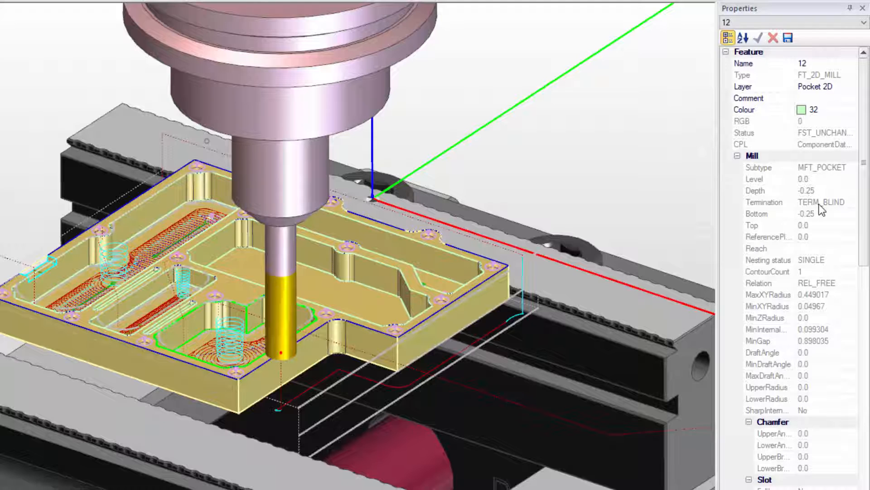
{"action": "mouse_move", "coordinate": [776, 312]}
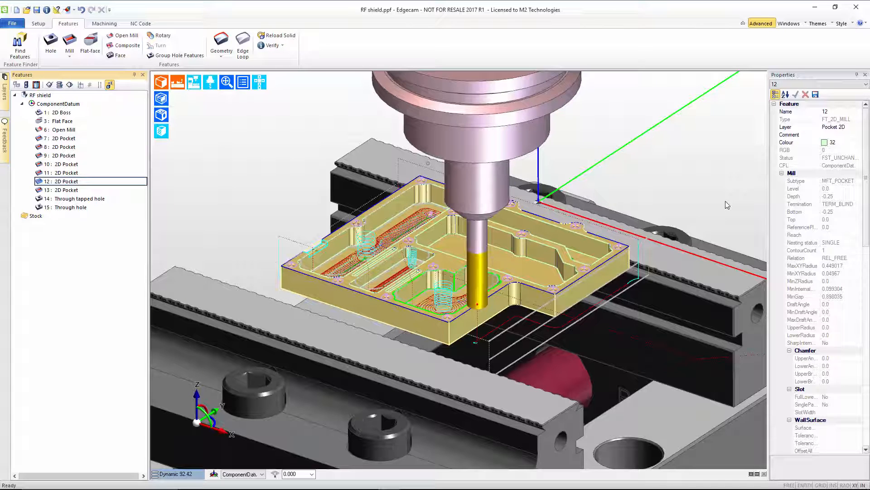
{"action": "mouse_move", "coordinate": [311, 43]}
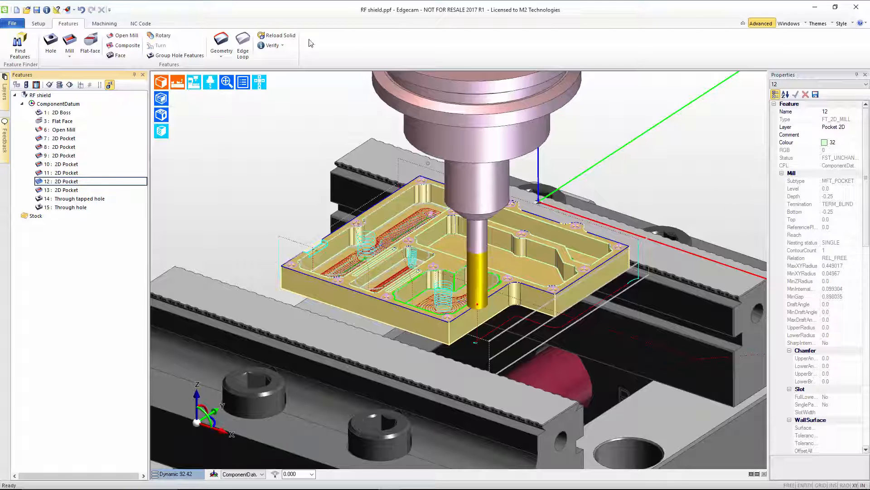
- Switch back to the Machining ribbon with the operation sequence showing
{"action": "left_click", "coordinate": [103, 24]}
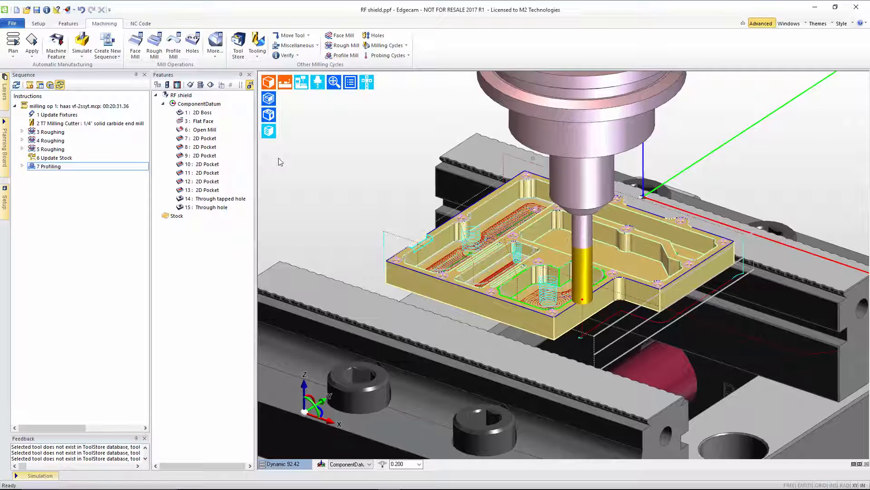
{"action": "mouse_move", "coordinate": [56, 44]}
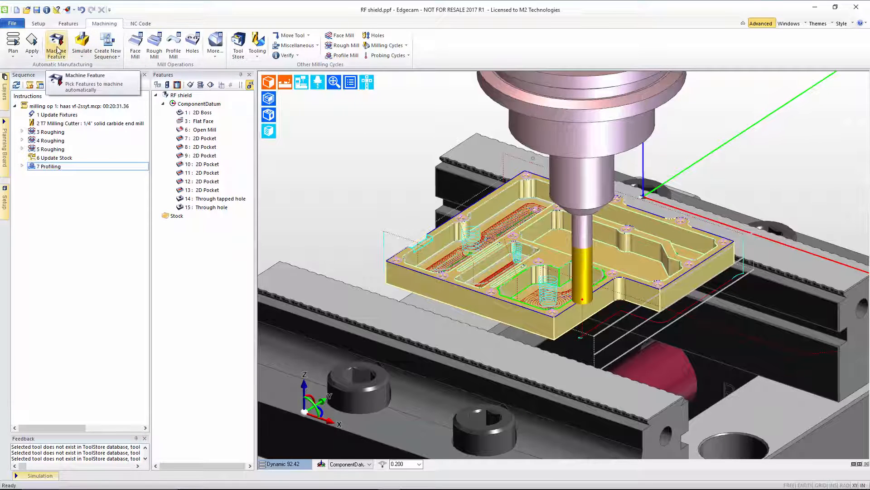